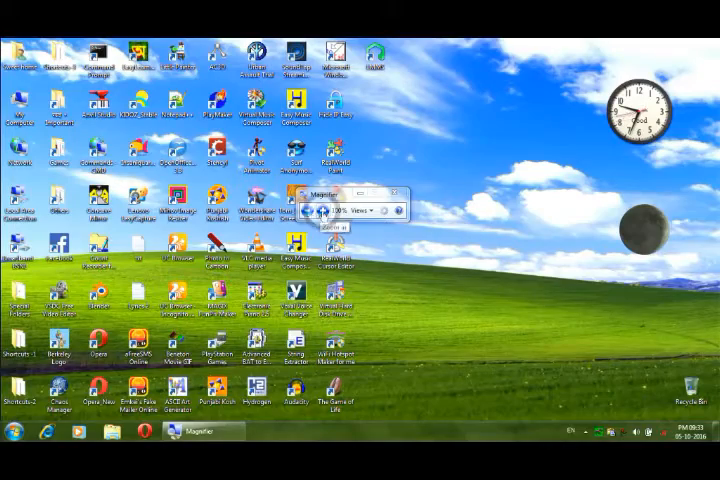
- Zoom to 200% and back to 100%, then turn on color inversion in Magnifier Options
click(330, 209)
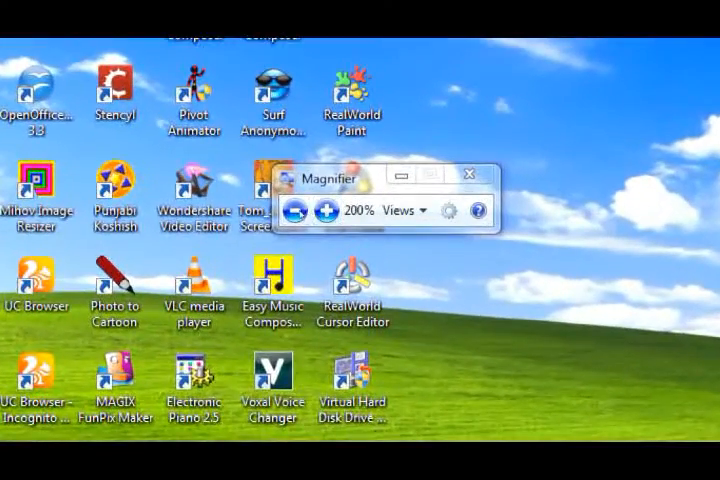
click(293, 209)
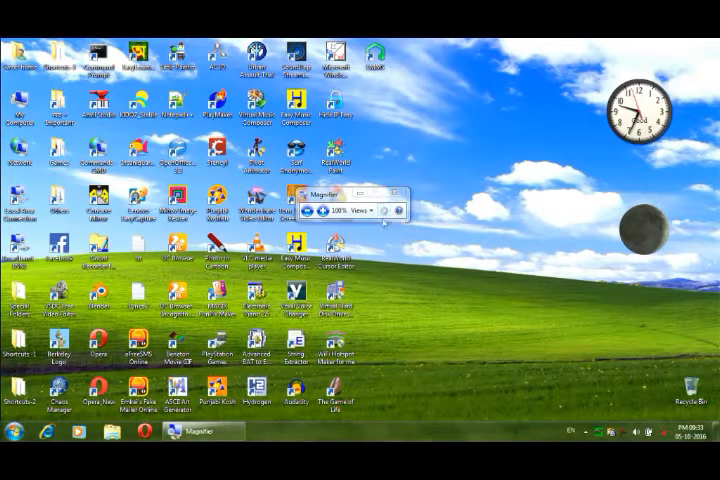
mouse_move(393, 210)
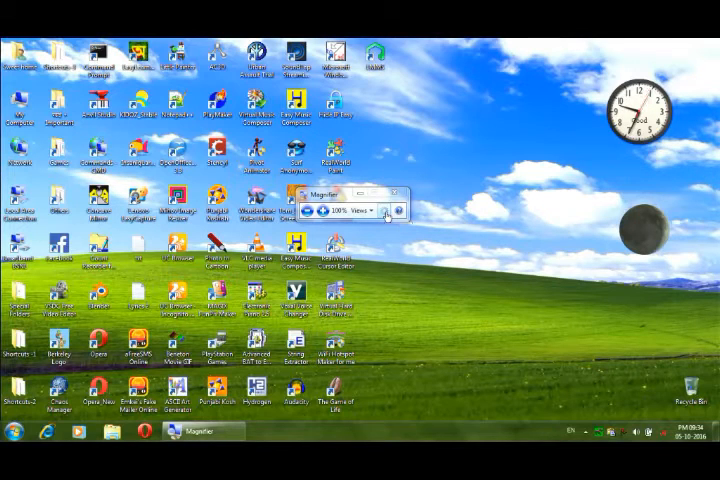
click(388, 211)
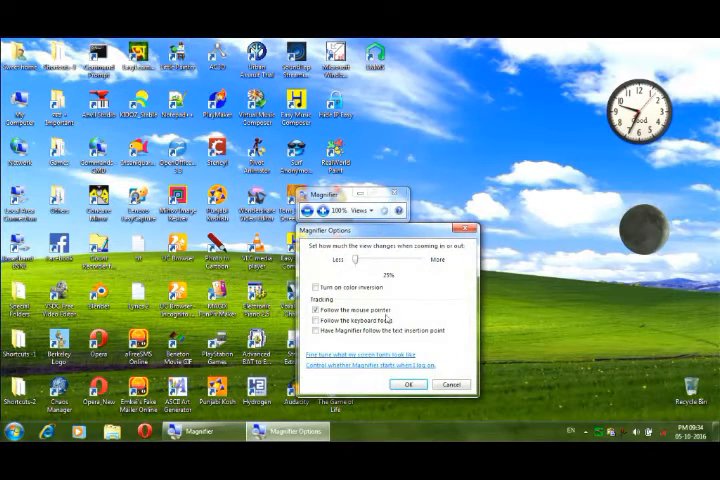
click(318, 309)
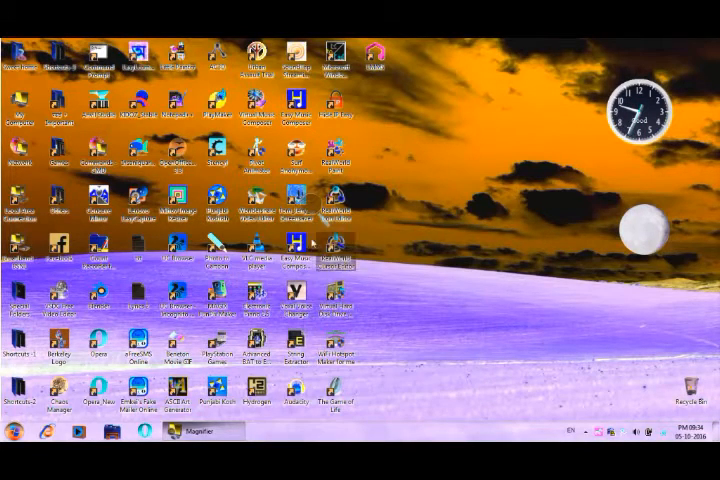
- Bring the Magnifier controls back from the magnifying-glass icon and reopen Magnifier Options
click(190, 431)
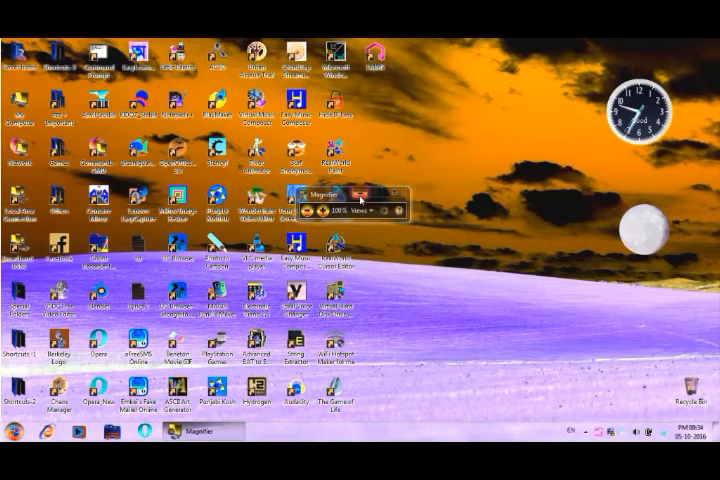
click(393, 182)
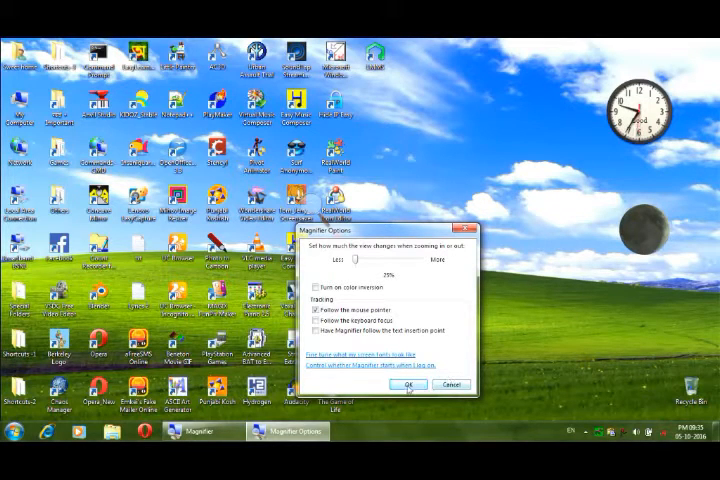
- Confirm Magnifier Options with OK and close Magnifier entirely
click(406, 384)
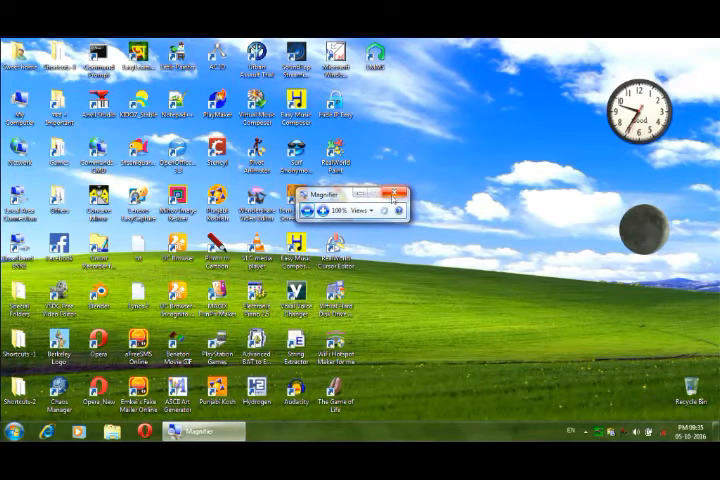
click(405, 189)
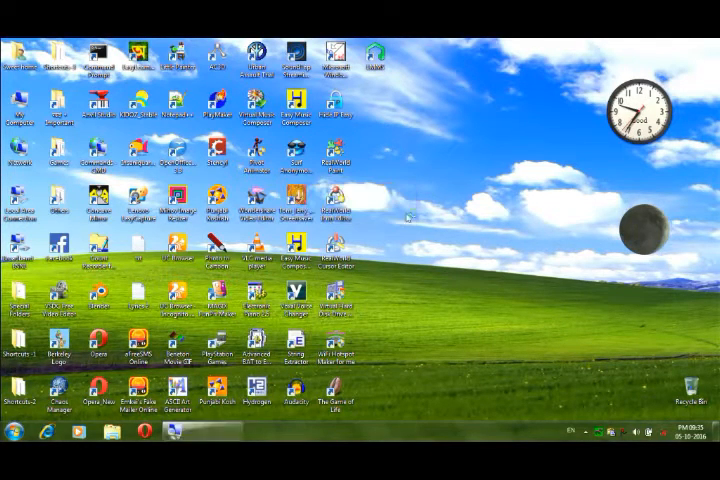
mouse_move(420, 245)
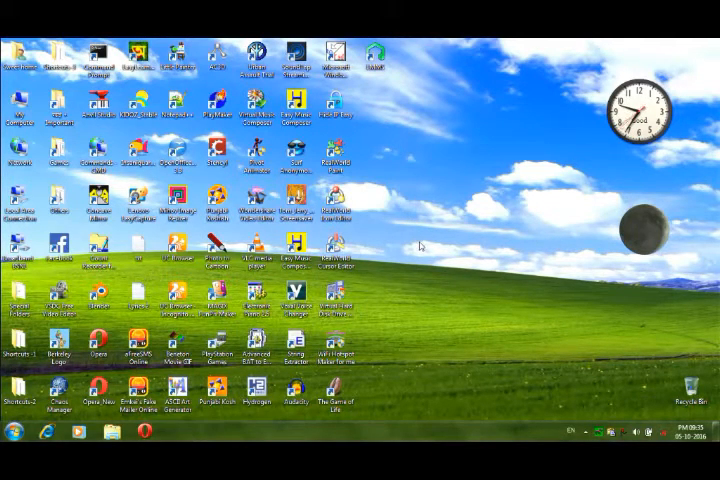